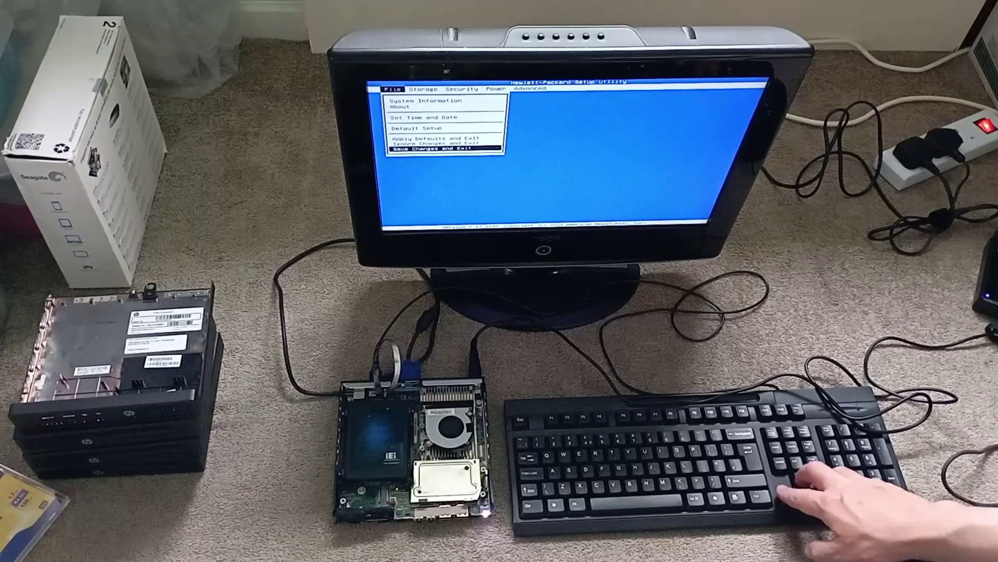
pyautogui.press('Up')
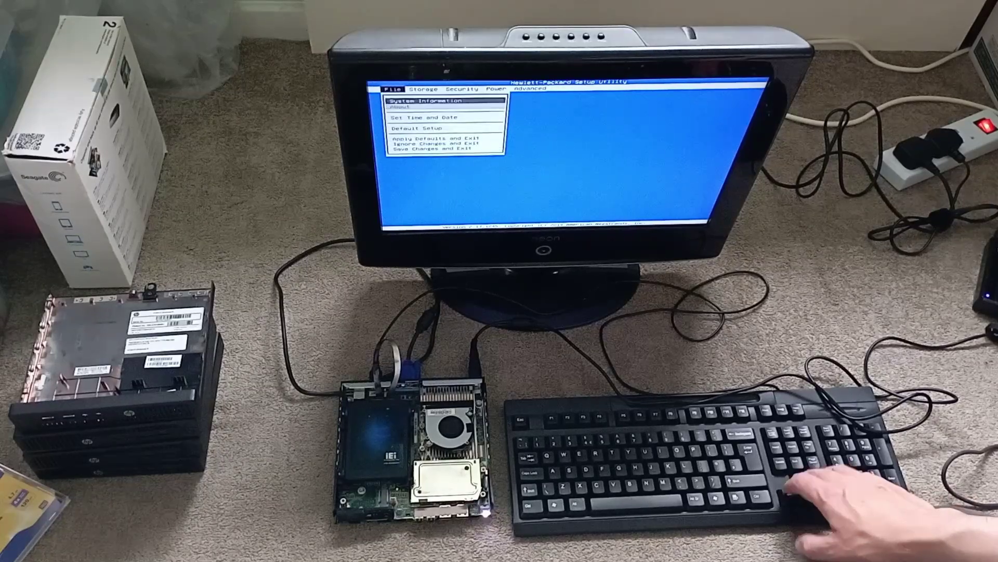